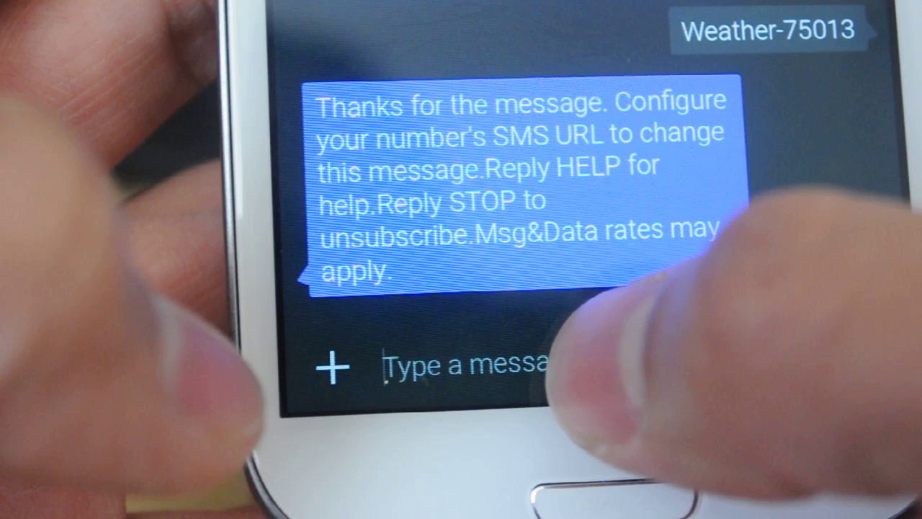
Step: Compose 'Weather-Chicago,IL' in the message field and send it to the Weather-75013 conversation
left_click(461, 366)
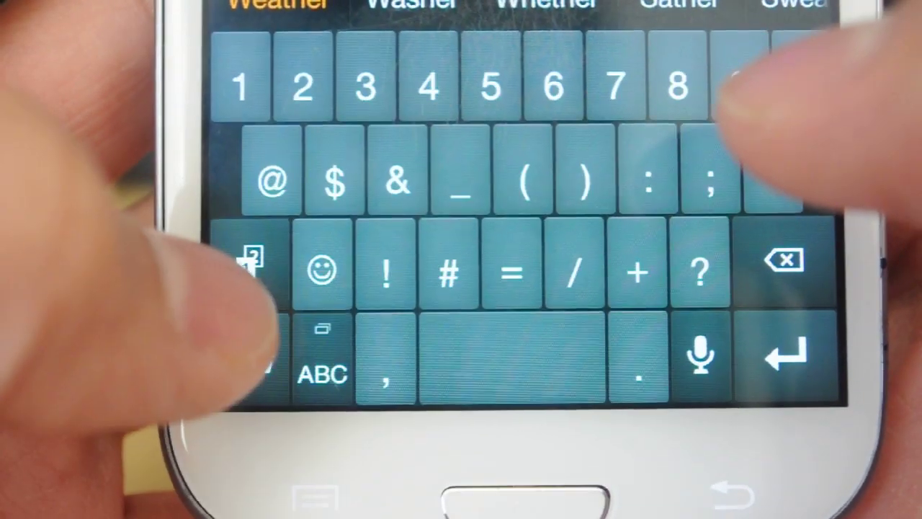
left_click(248, 262)
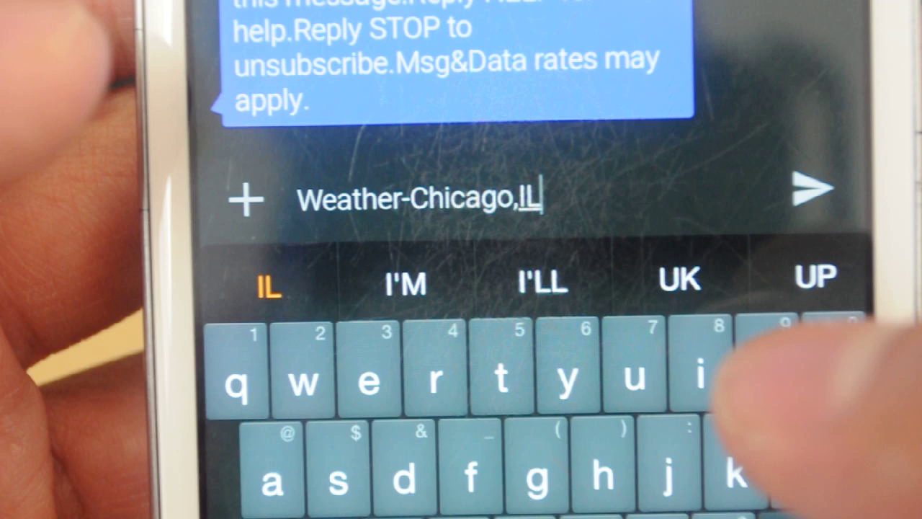
left_click(814, 189)
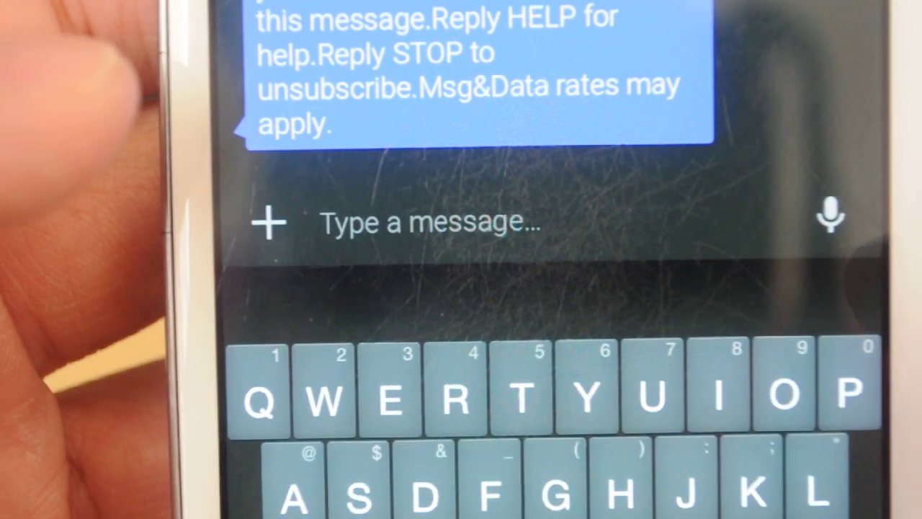